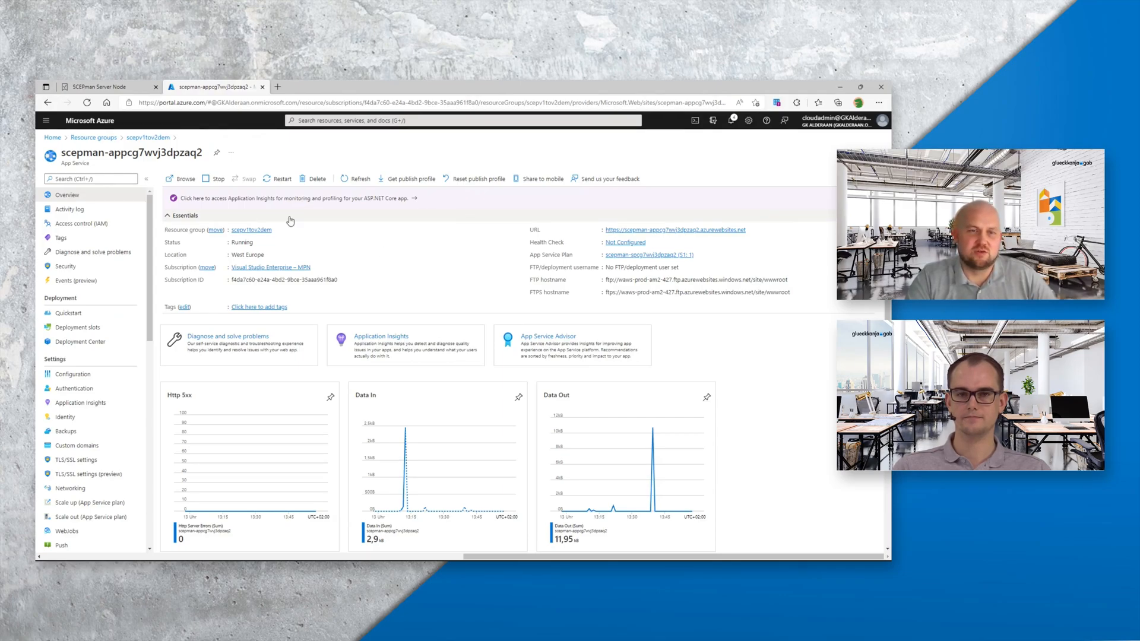
Step: Stop the scepman-appcg7wvj3dpzaq2 web app, confirm with Yes, then start it again
click(216, 179)
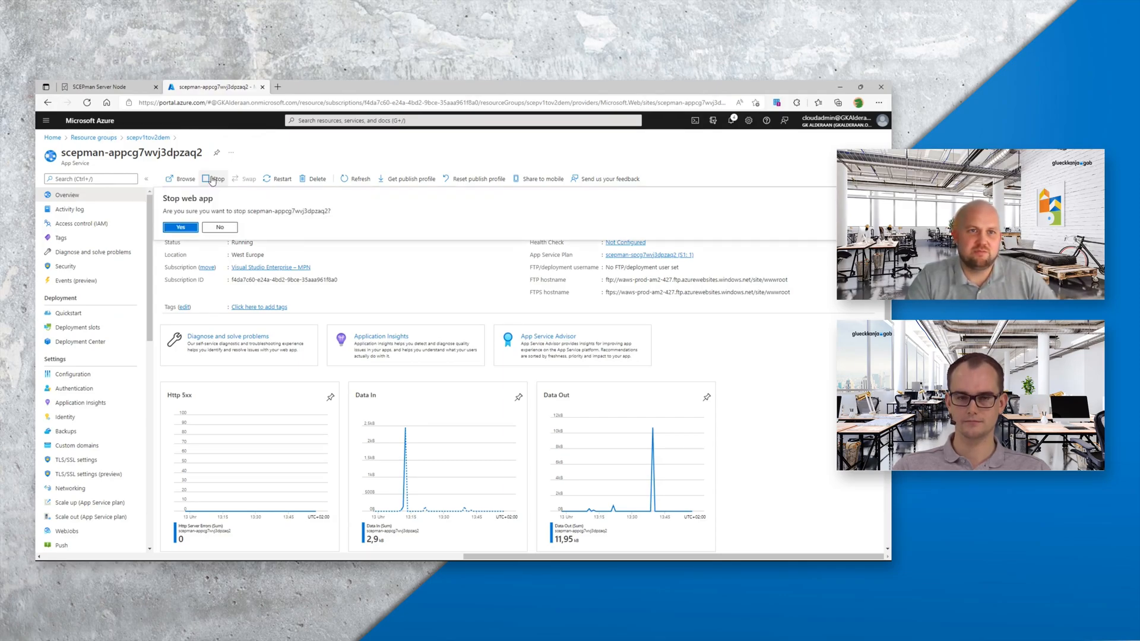
click(179, 227)
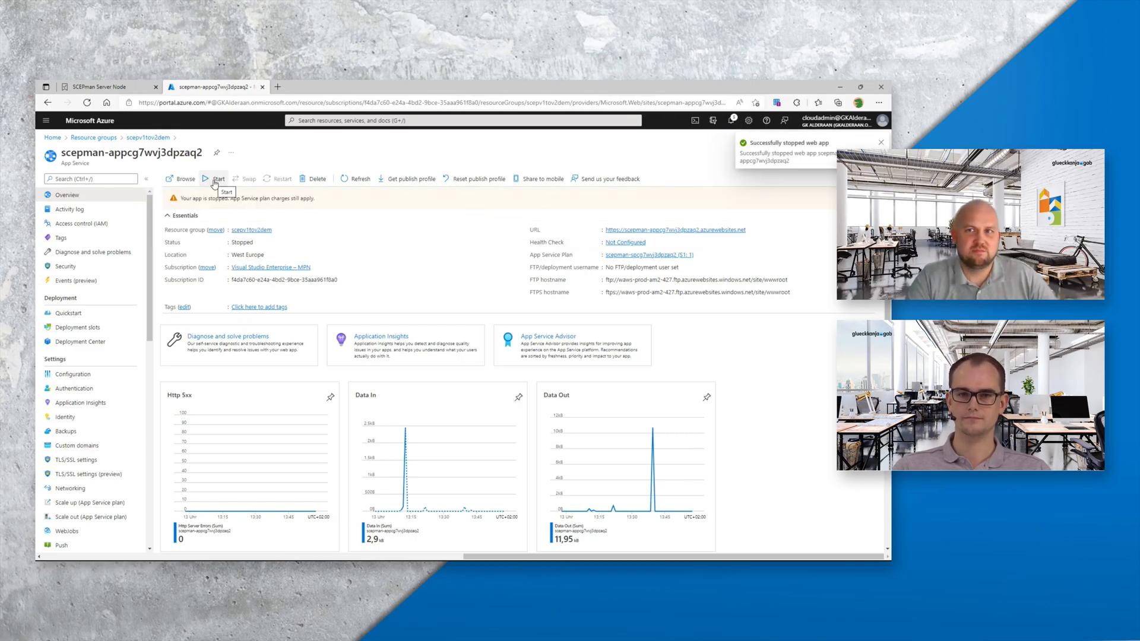
click(216, 179)
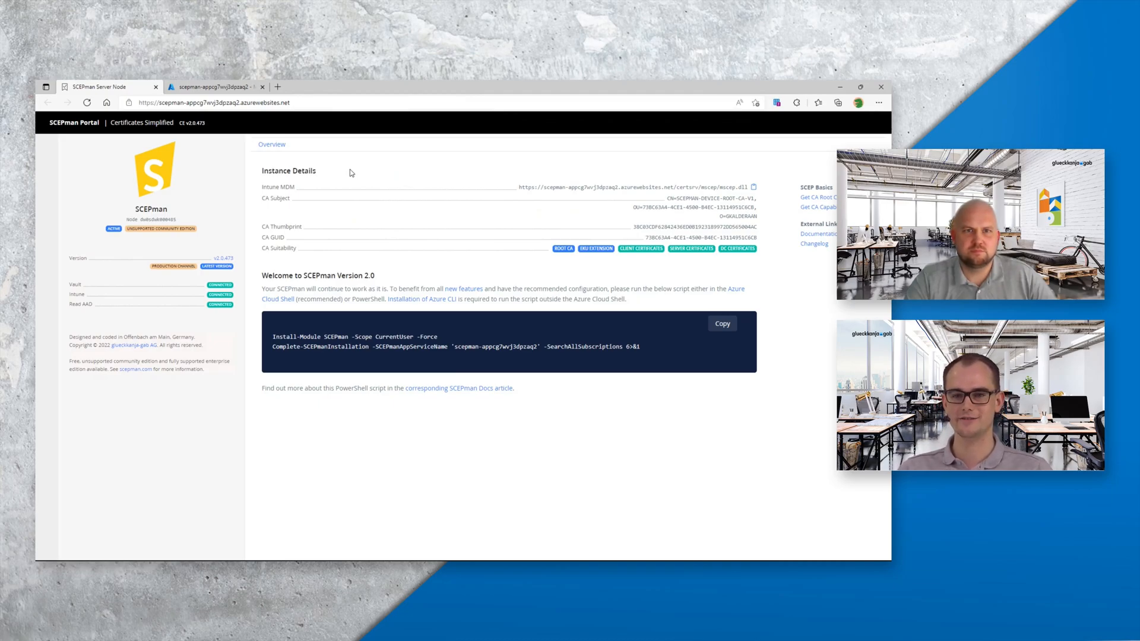
mouse_move(347, 173)
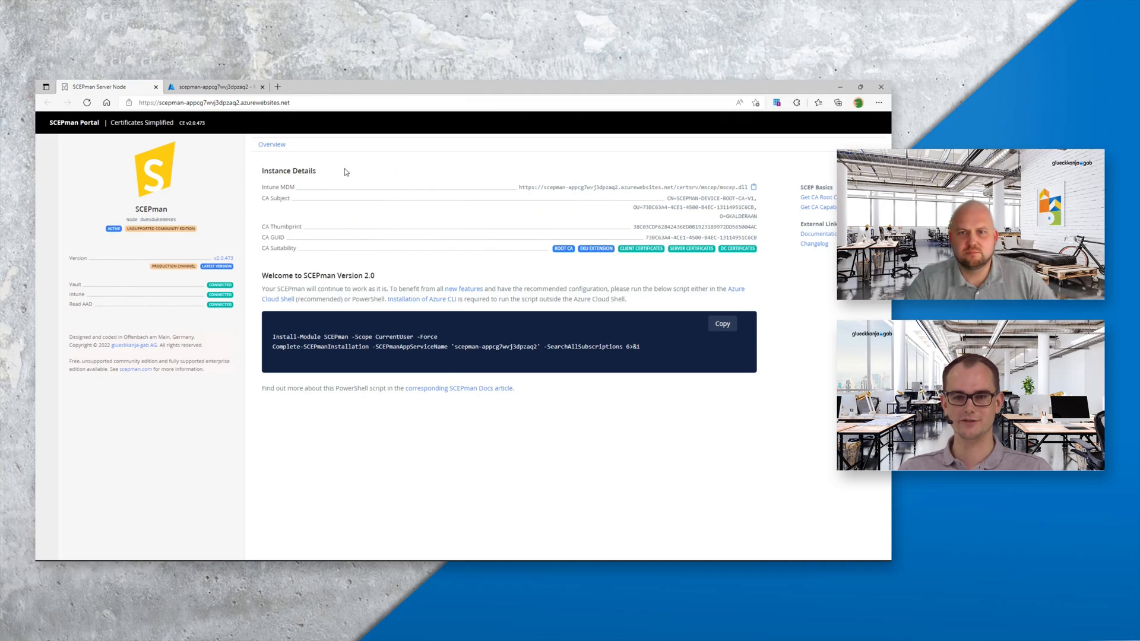
mouse_move(359, 175)
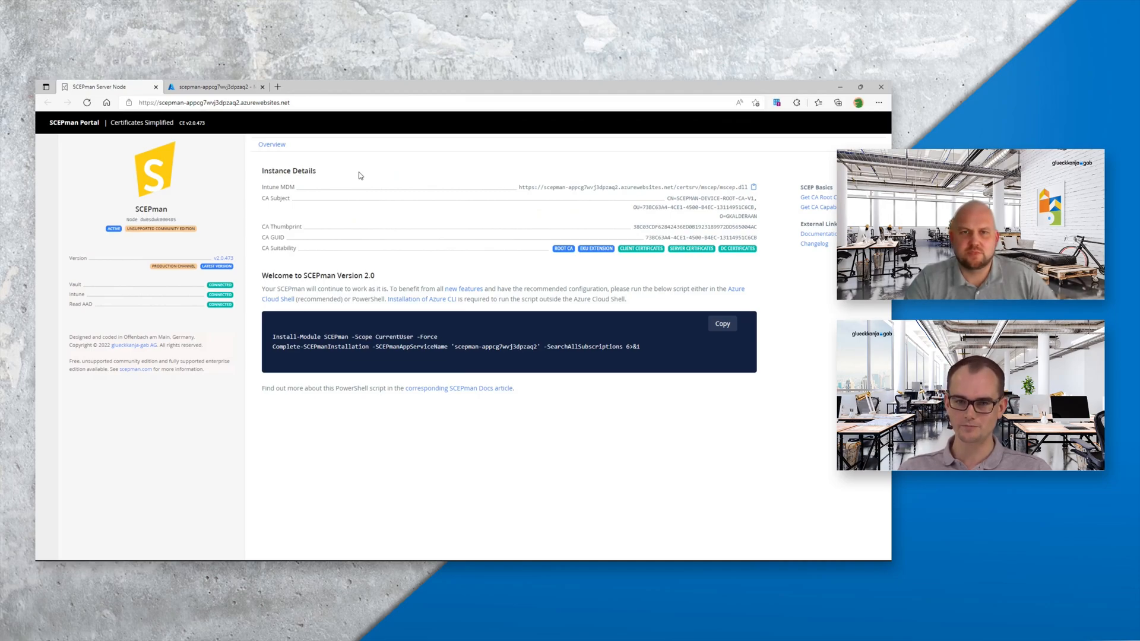
mouse_move(376, 177)
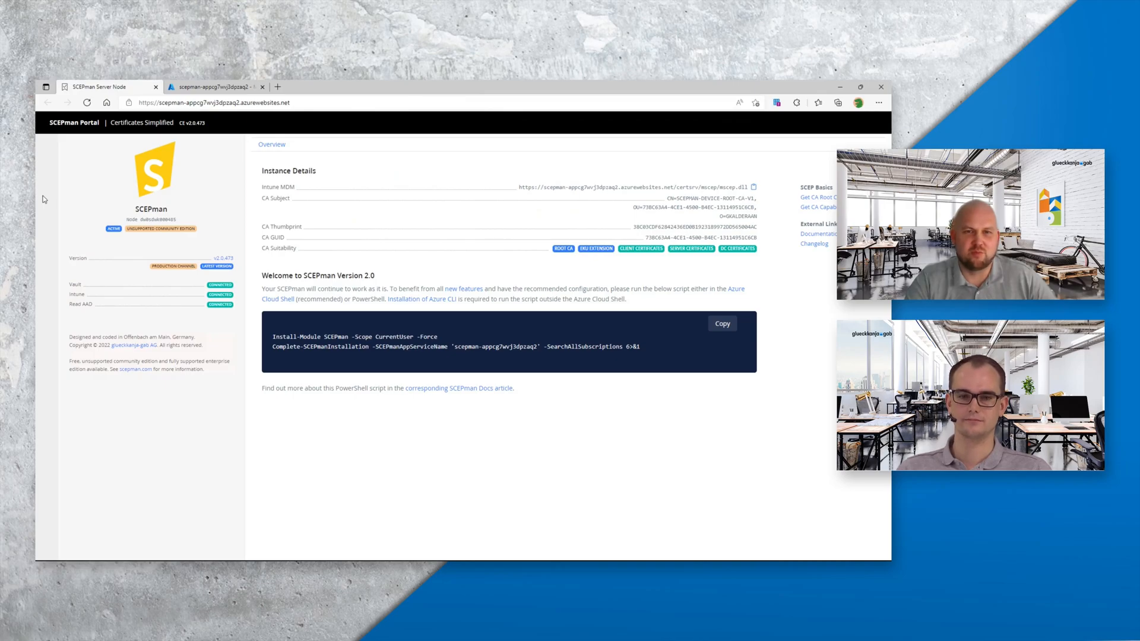
mouse_move(378, 204)
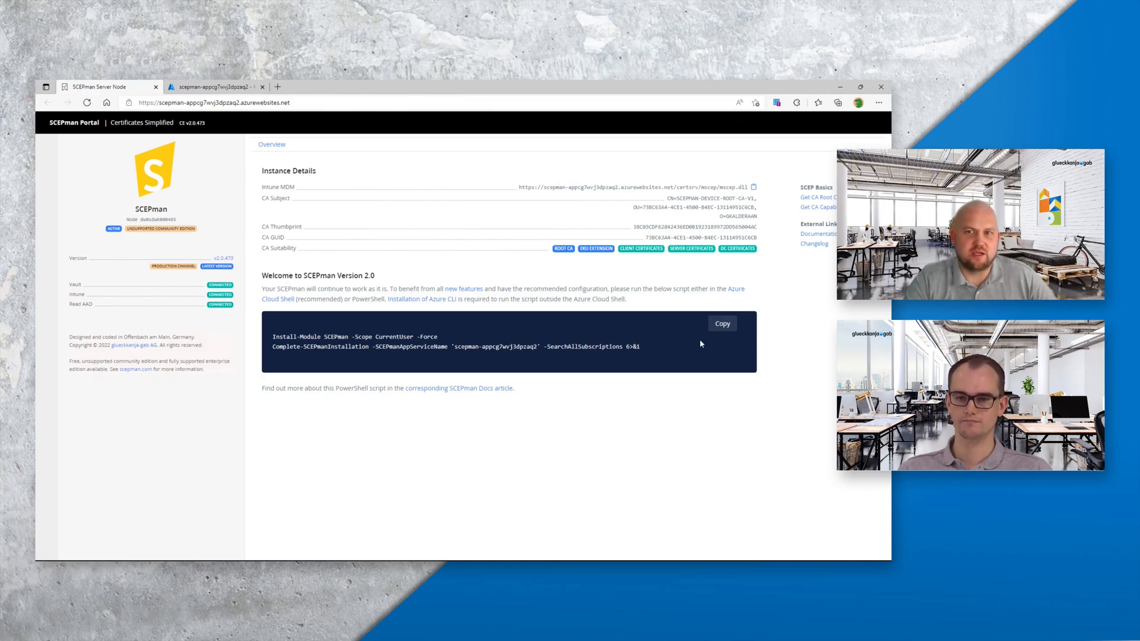
Step: Copy the SCEPman 2.0 post-installation script and switch back to the Azure portal browser tab
click(721, 323)
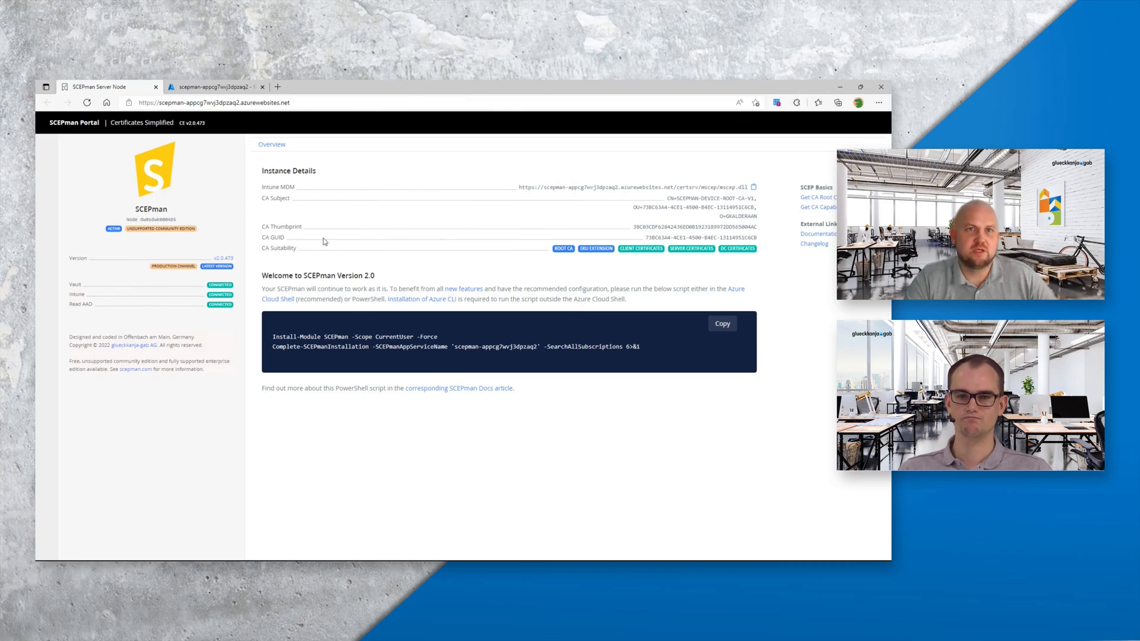
click(211, 87)
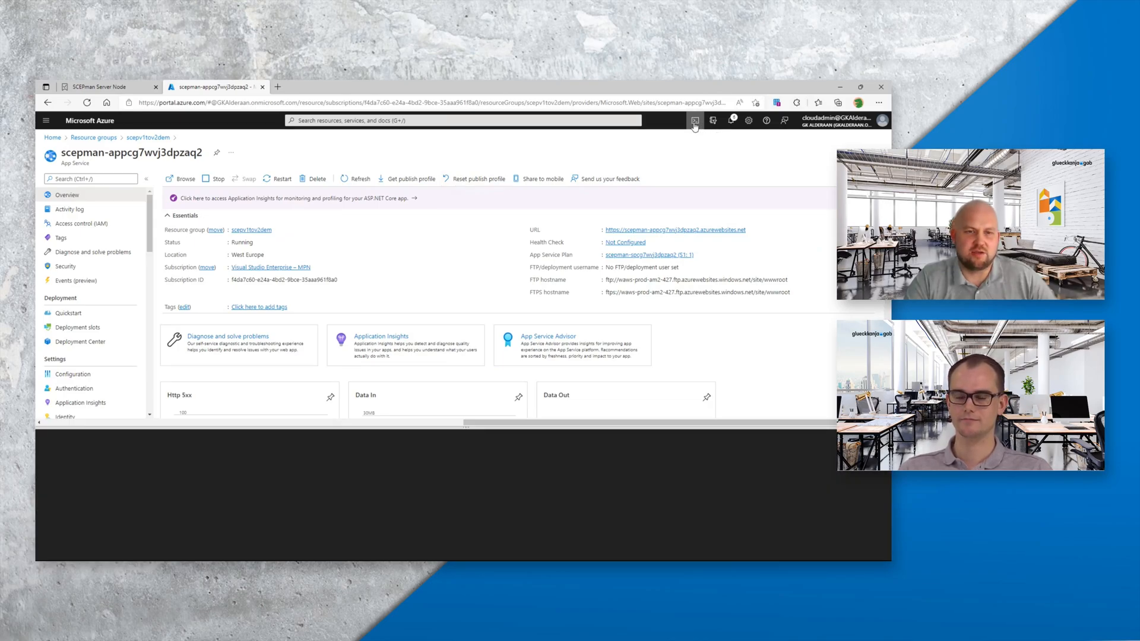
Step: Launch a PowerShell Cloud Shell session from the Azure portal top bar
click(694, 120)
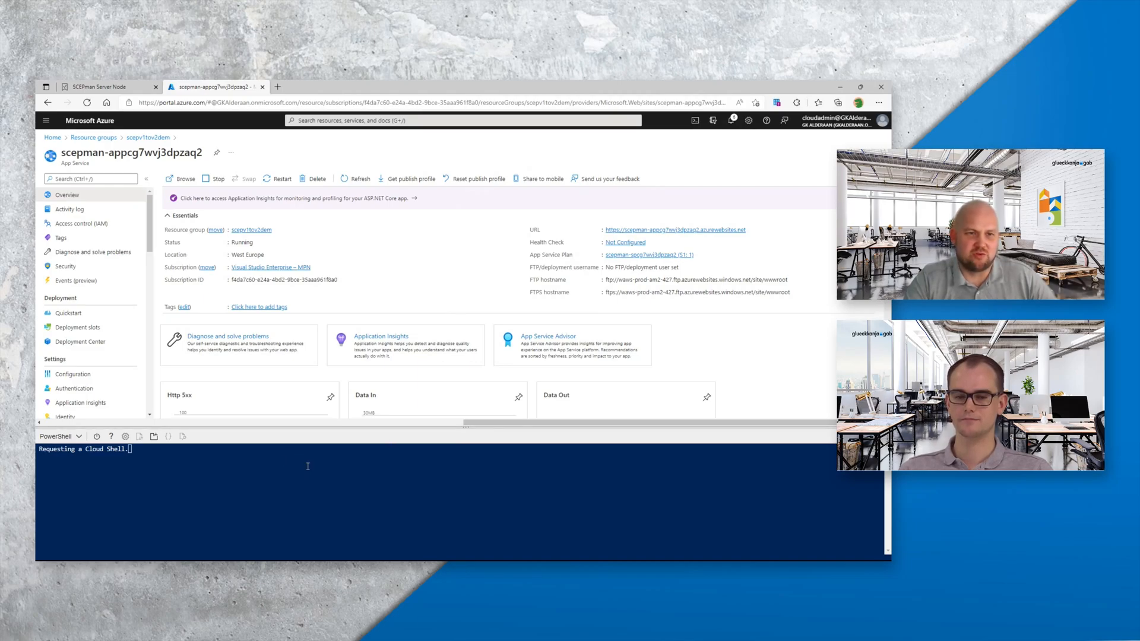
mouse_move(312, 469)
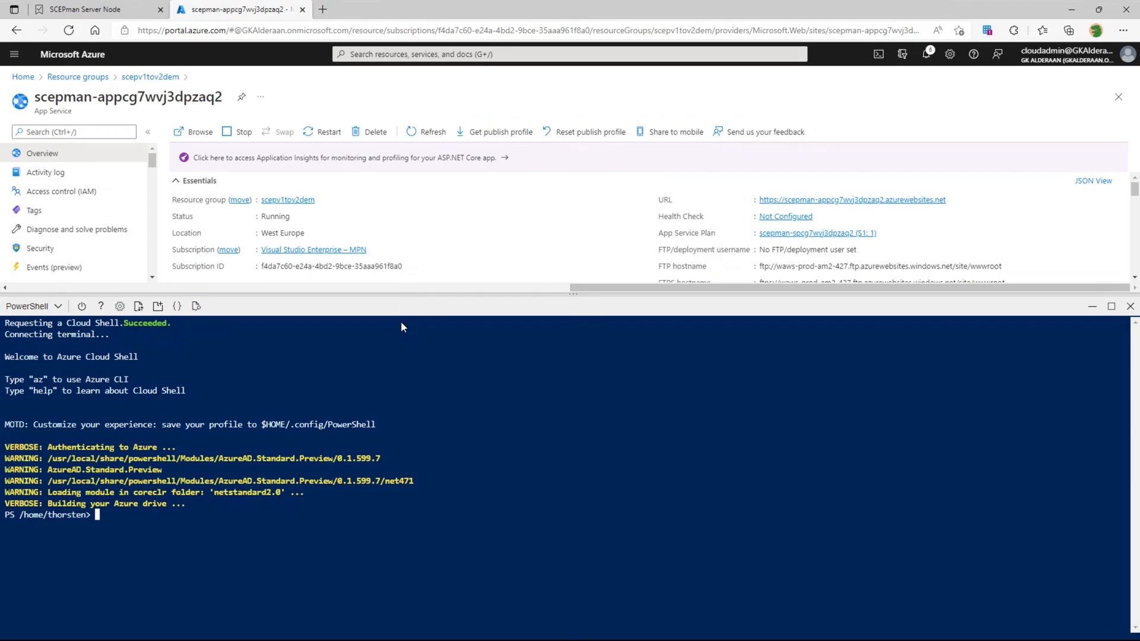
right_click(401, 327)
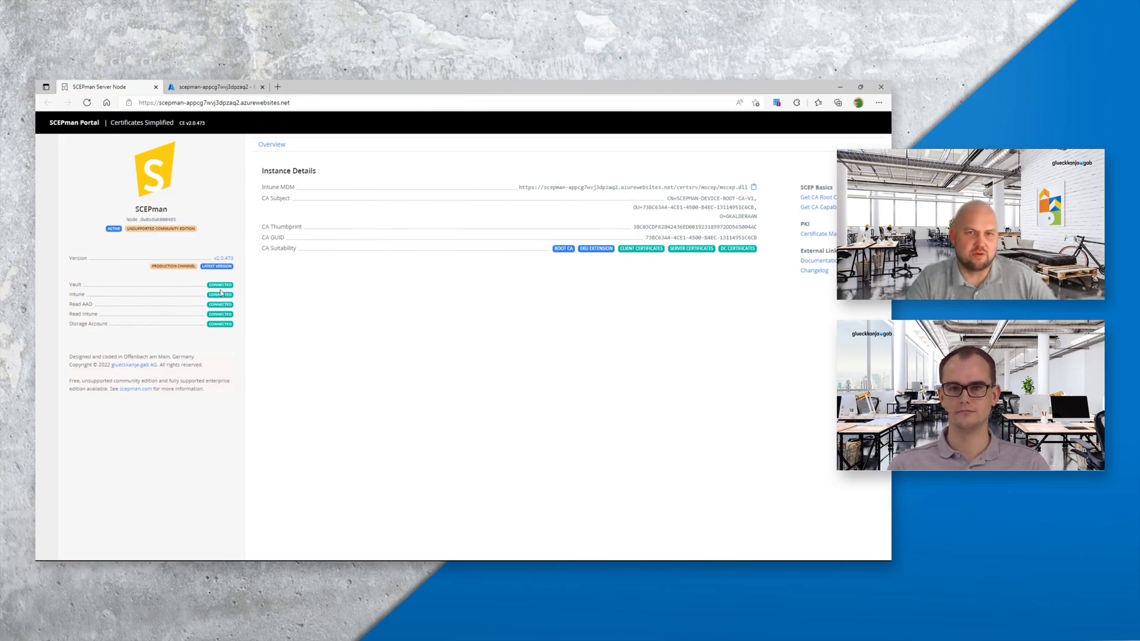
mouse_move(228, 332)
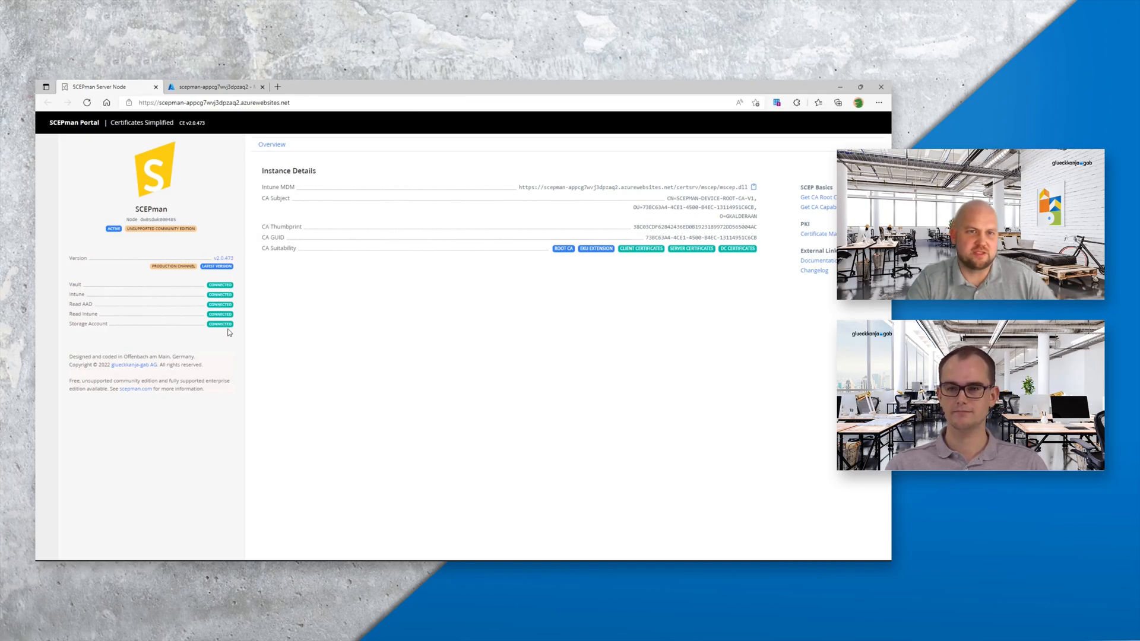
mouse_move(230, 298)
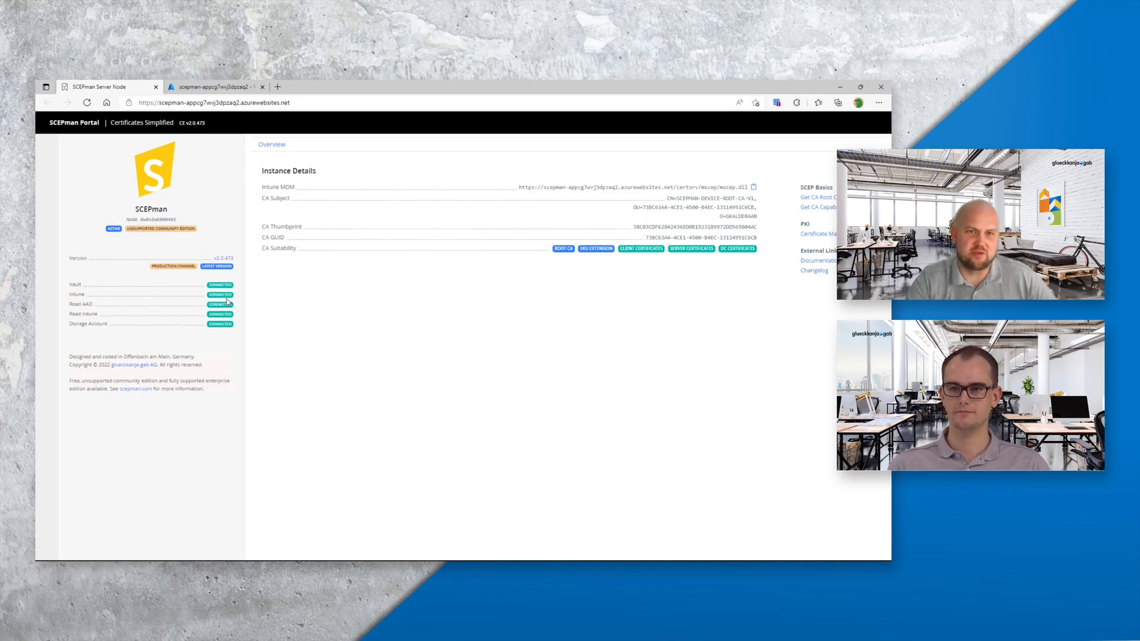